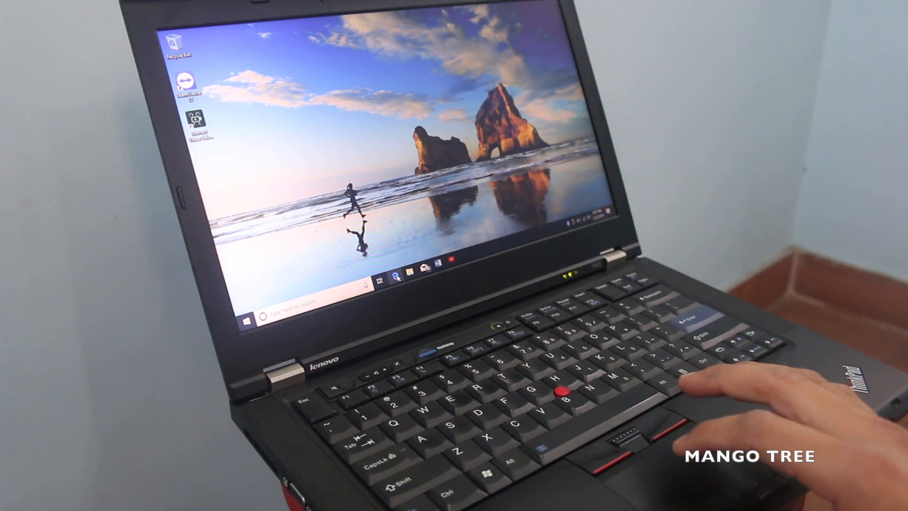
Open the Start menu from the taskbar to show the app list and pinned tiles
left_click(395, 275)
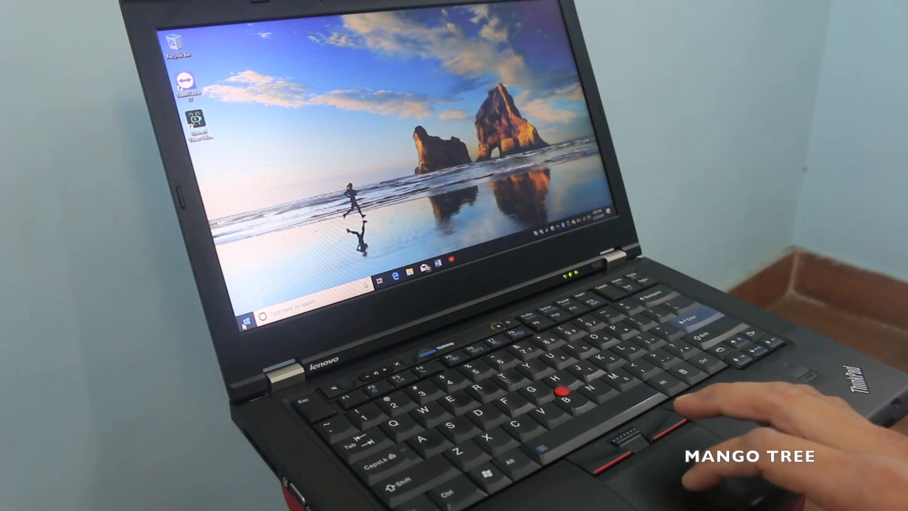
left_click(244, 323)
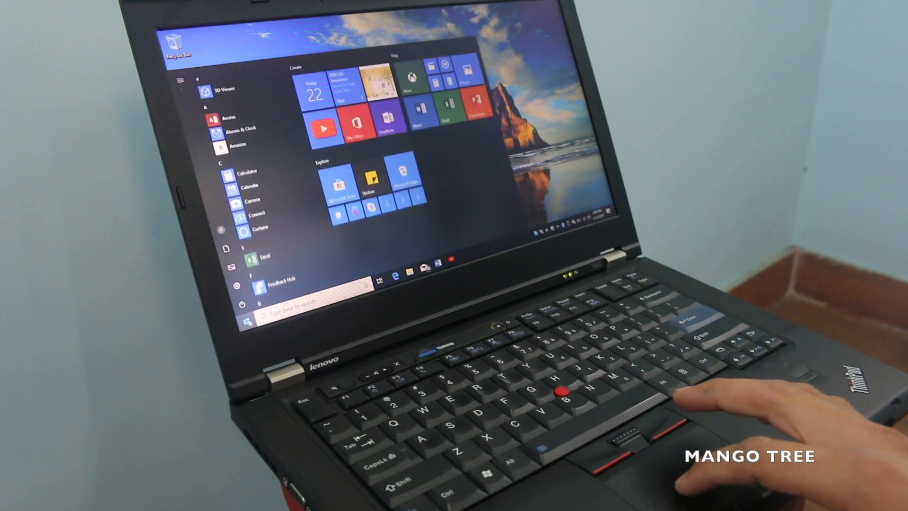